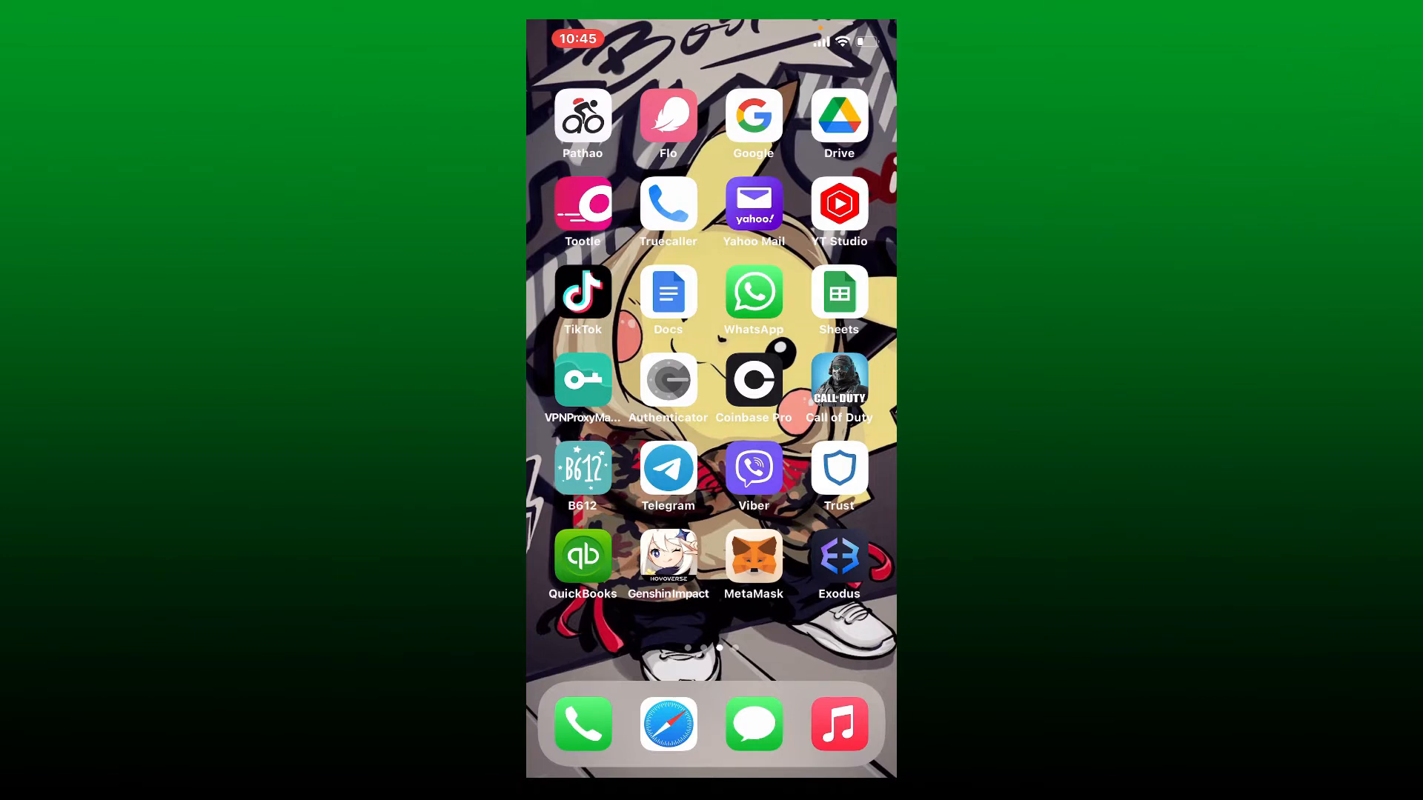
Launch Telegram and go to the Settings screen with the account options
{"action": "left_click", "coordinate": [667, 467]}
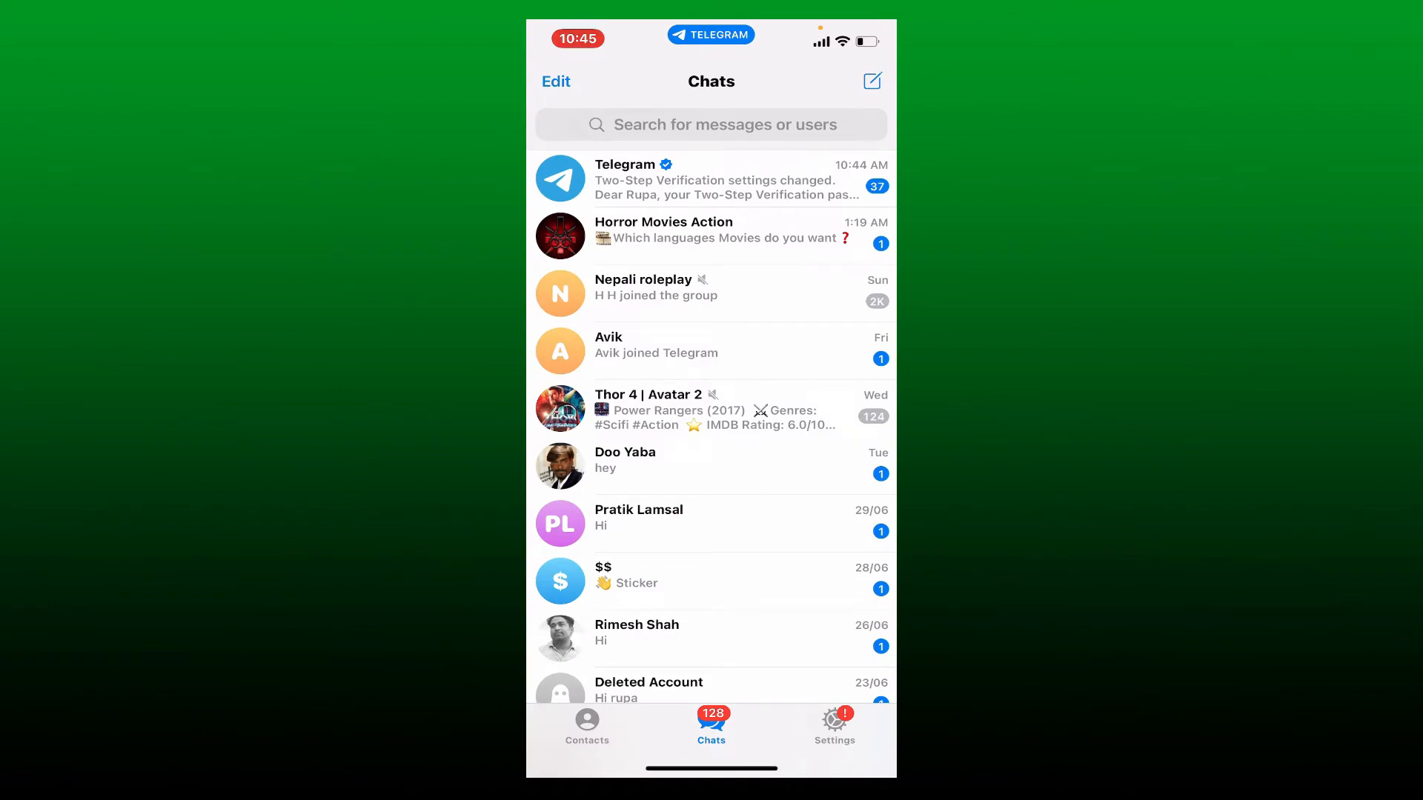
{"action": "left_click", "coordinate": [833, 727]}
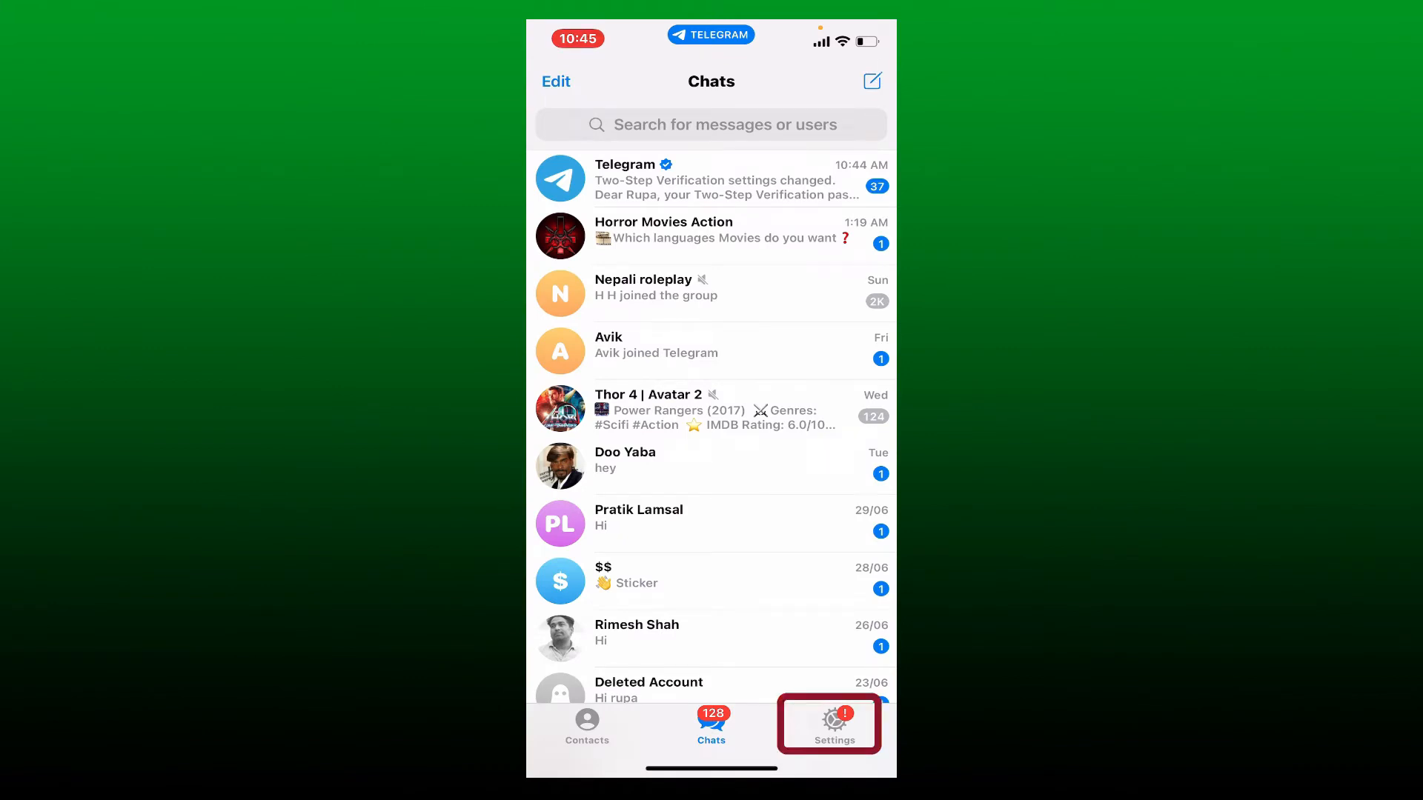
{"action": "left_click", "coordinate": [833, 725]}
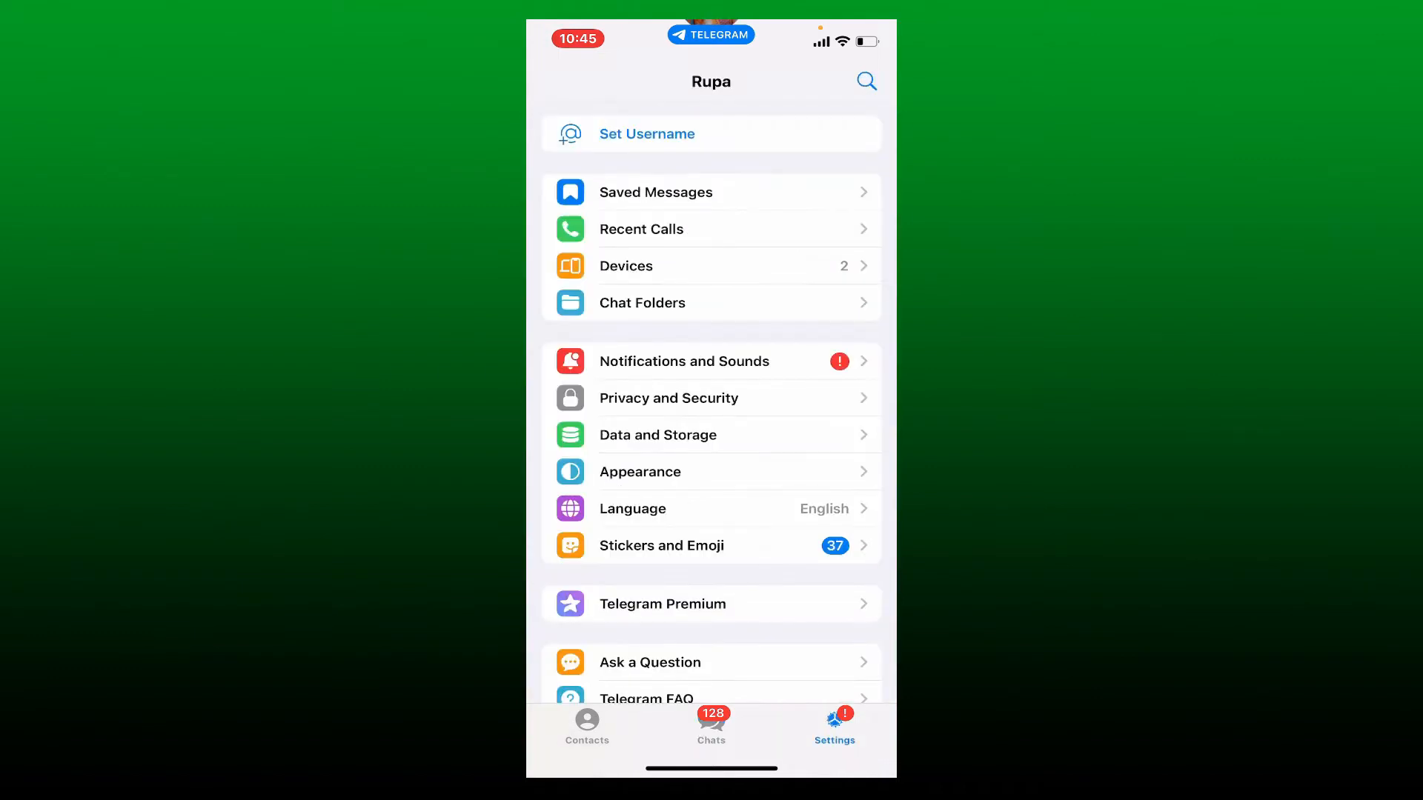
Reach the Two-Step Verification password prompt through Privacy and Security
{"action": "left_click", "coordinate": [669, 398]}
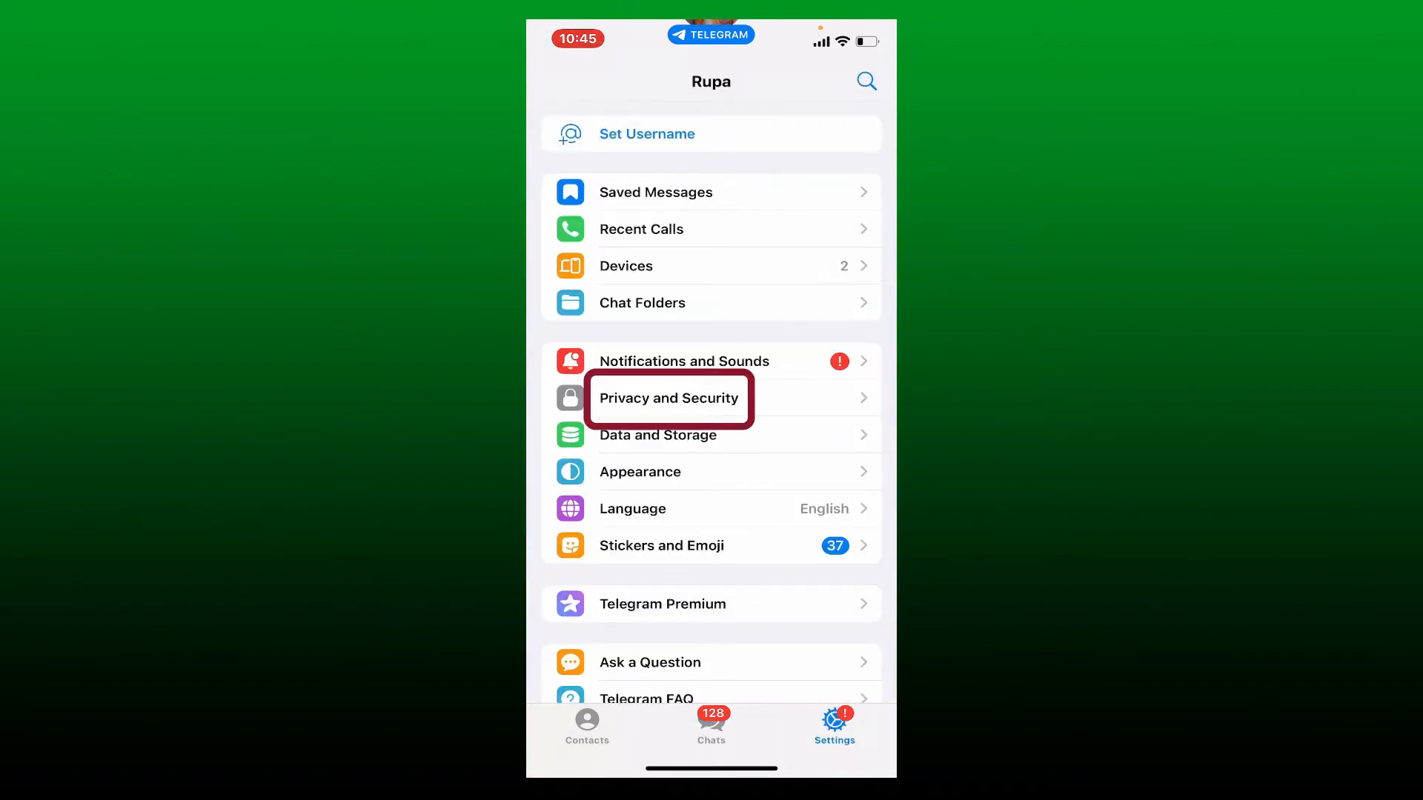
{"action": "left_click", "coordinate": [668, 398]}
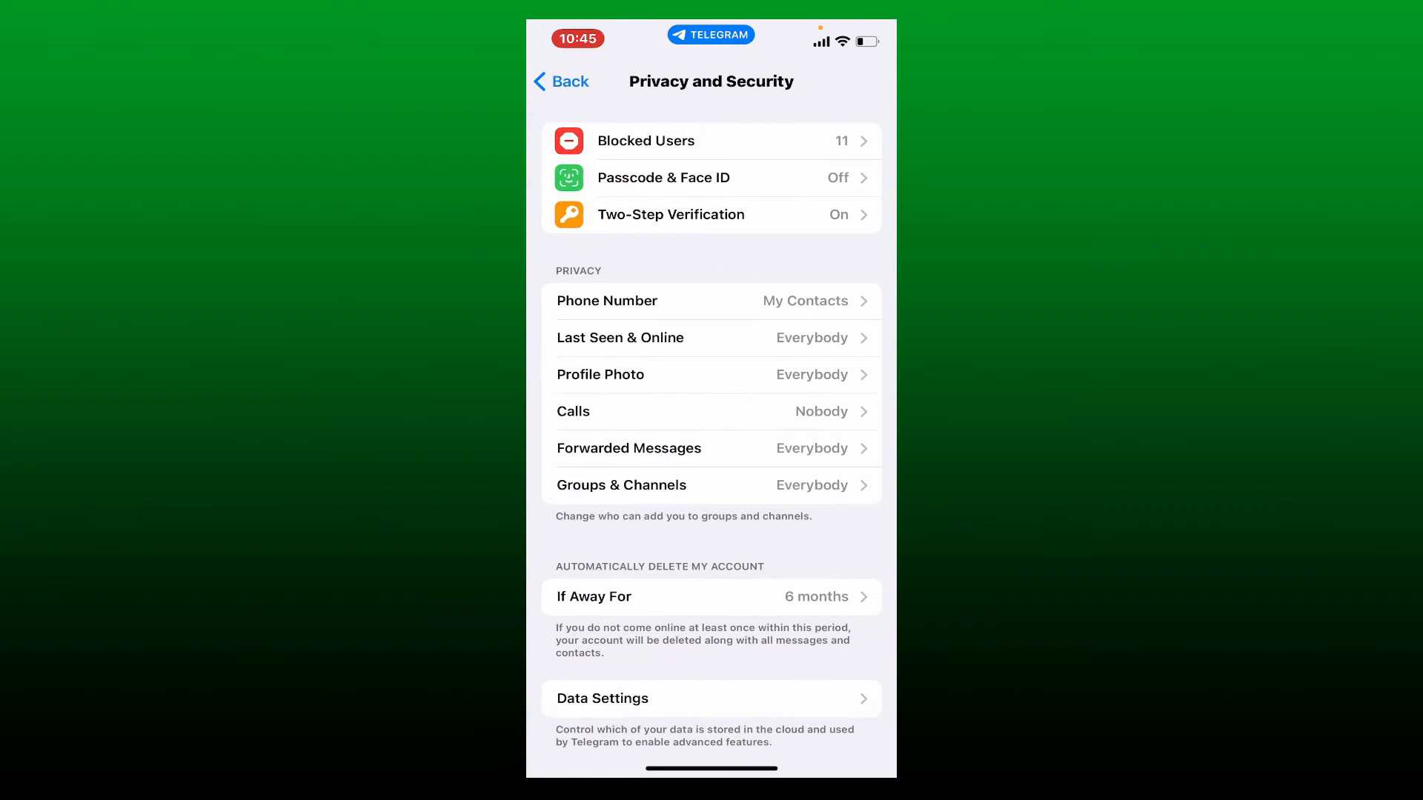
{"action": "left_click", "coordinate": [670, 215]}
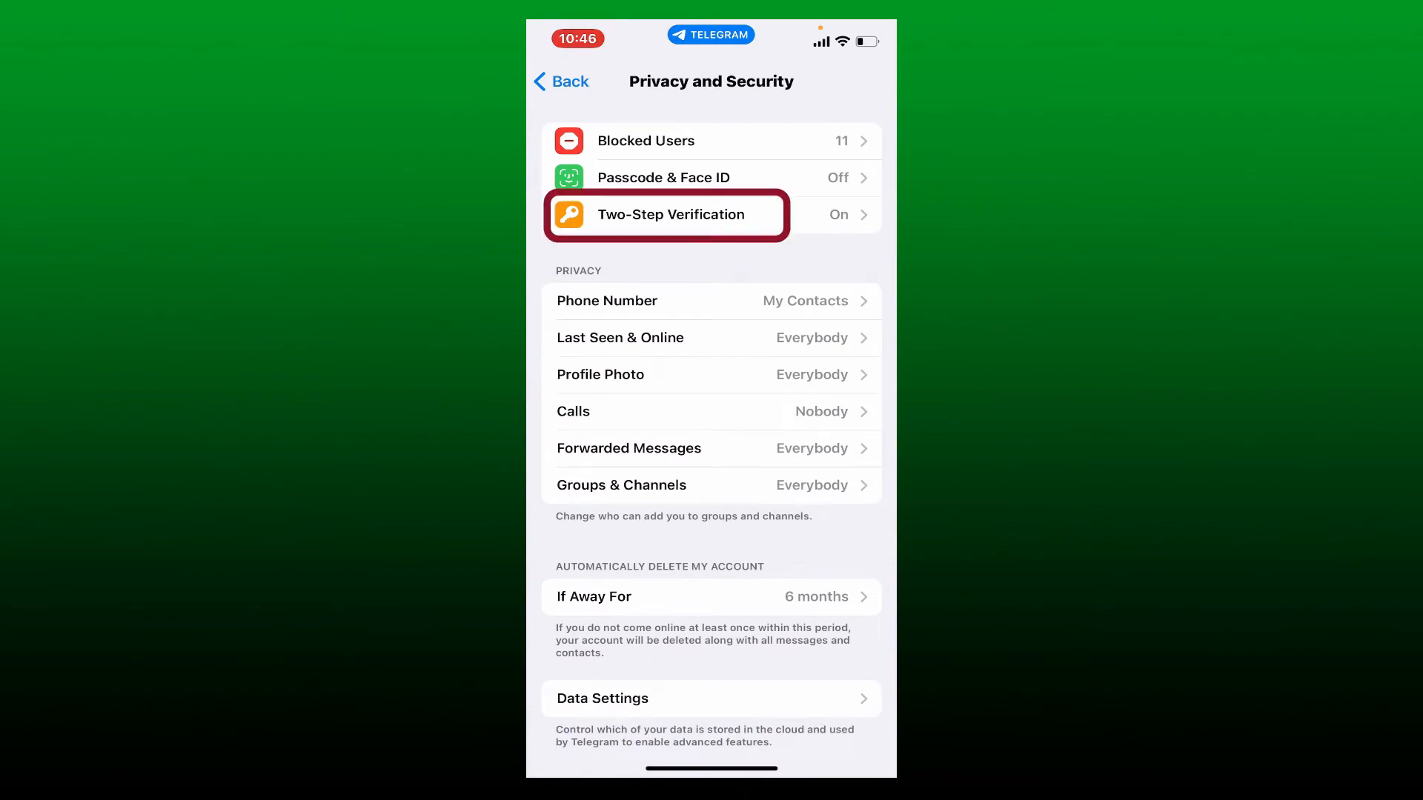
{"action": "left_click", "coordinate": [671, 215]}
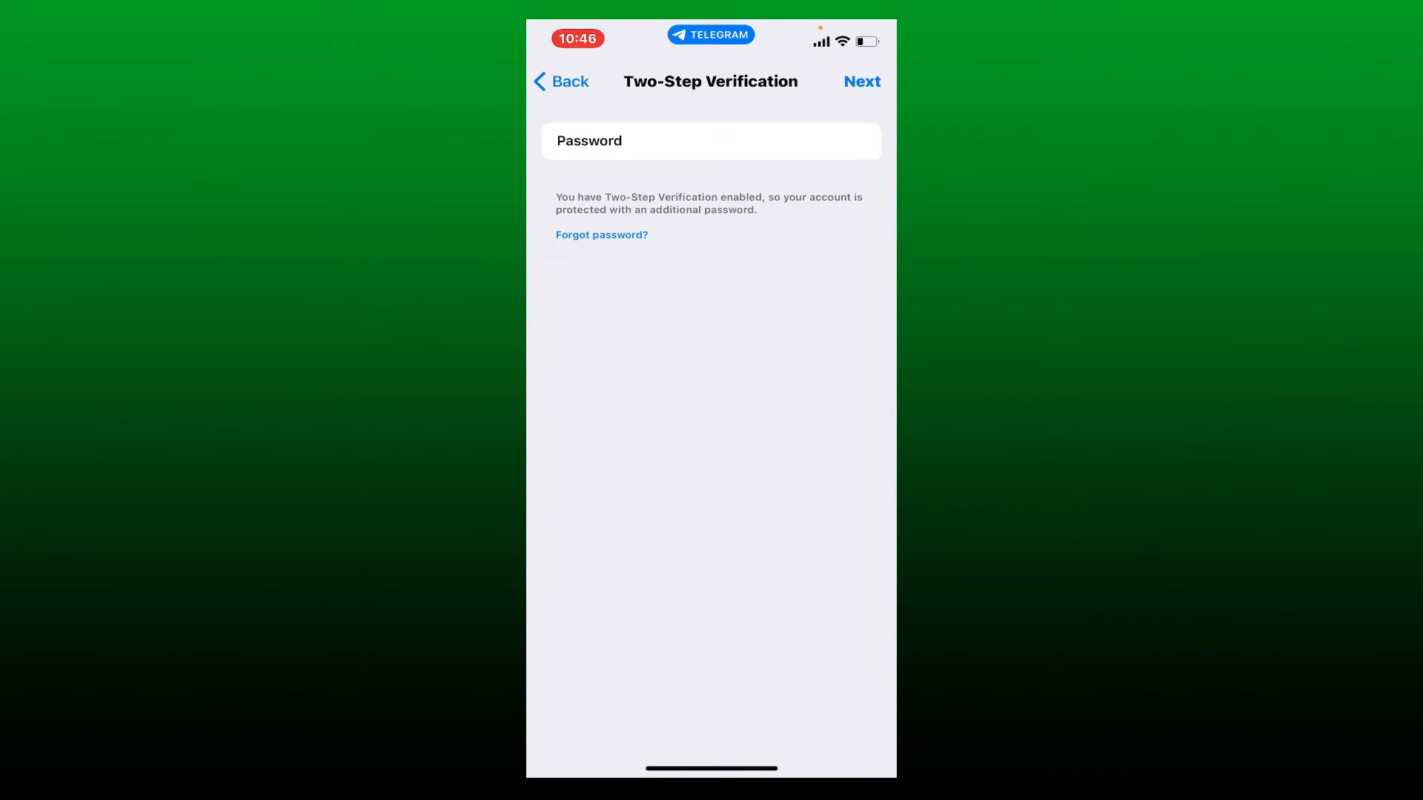
Request a recovery code via Forgot password and view Telegram's 'Your Recovery Code' email in Gmail
{"action": "left_click", "coordinate": [602, 234]}
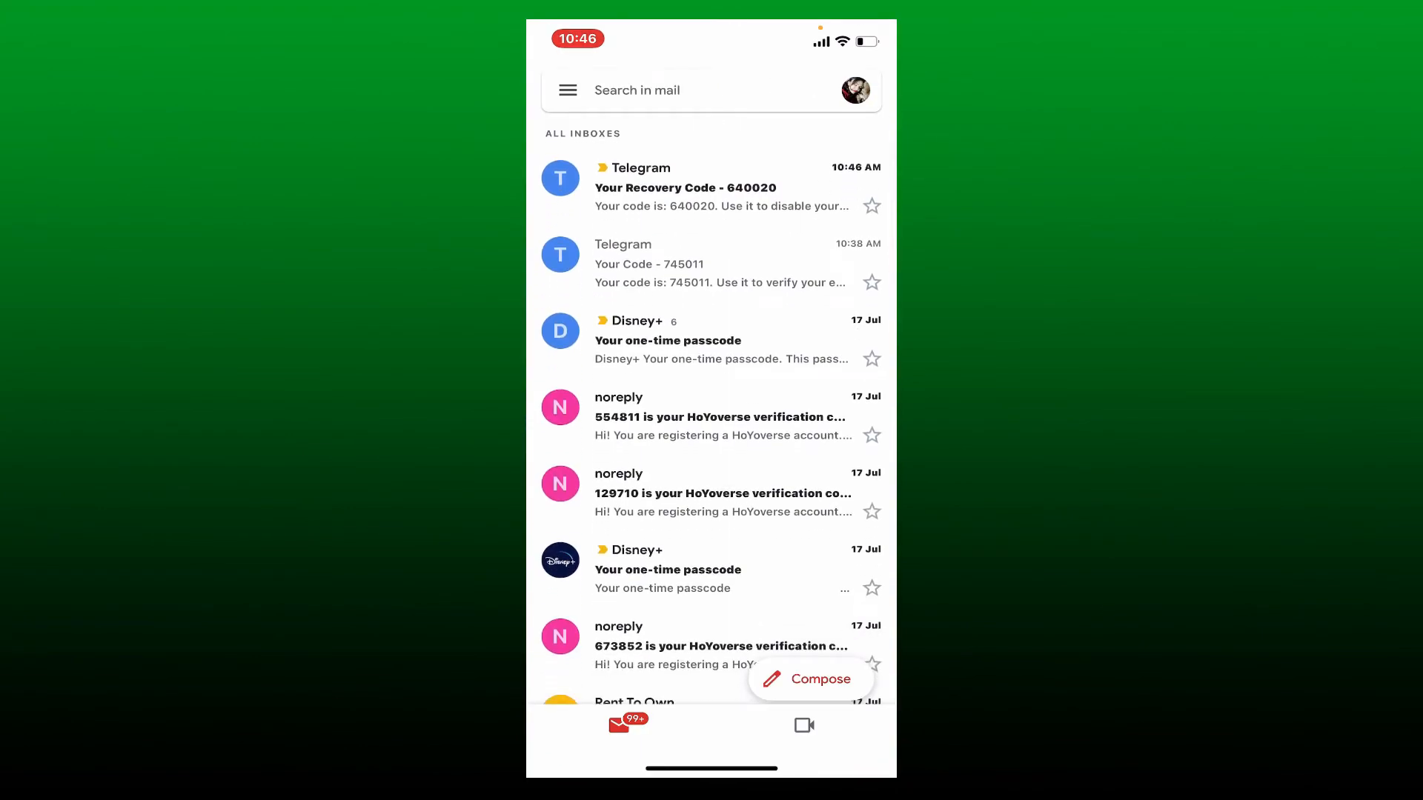
{"action": "left_click", "coordinate": [710, 188]}
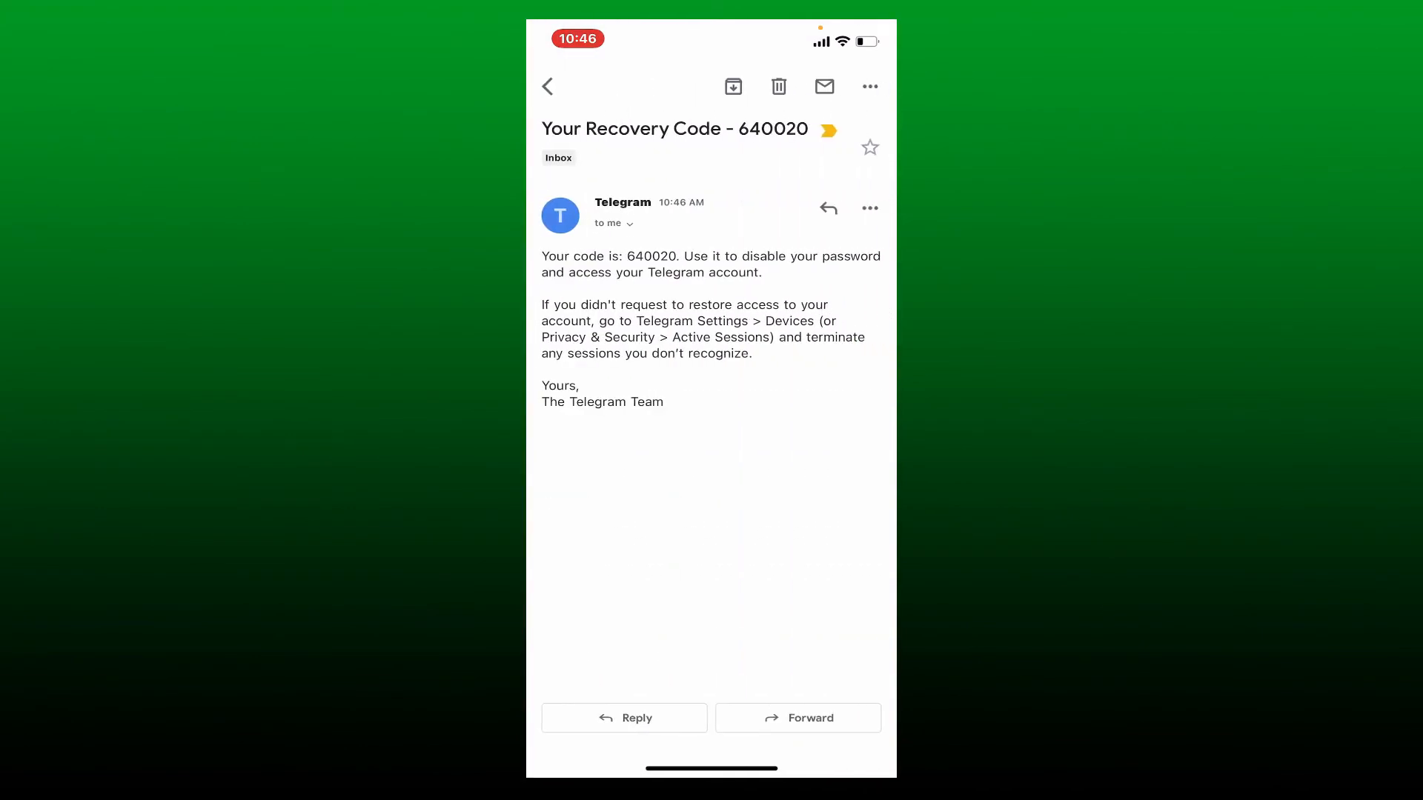
{"action": "double_click", "coordinate": [652, 257]}
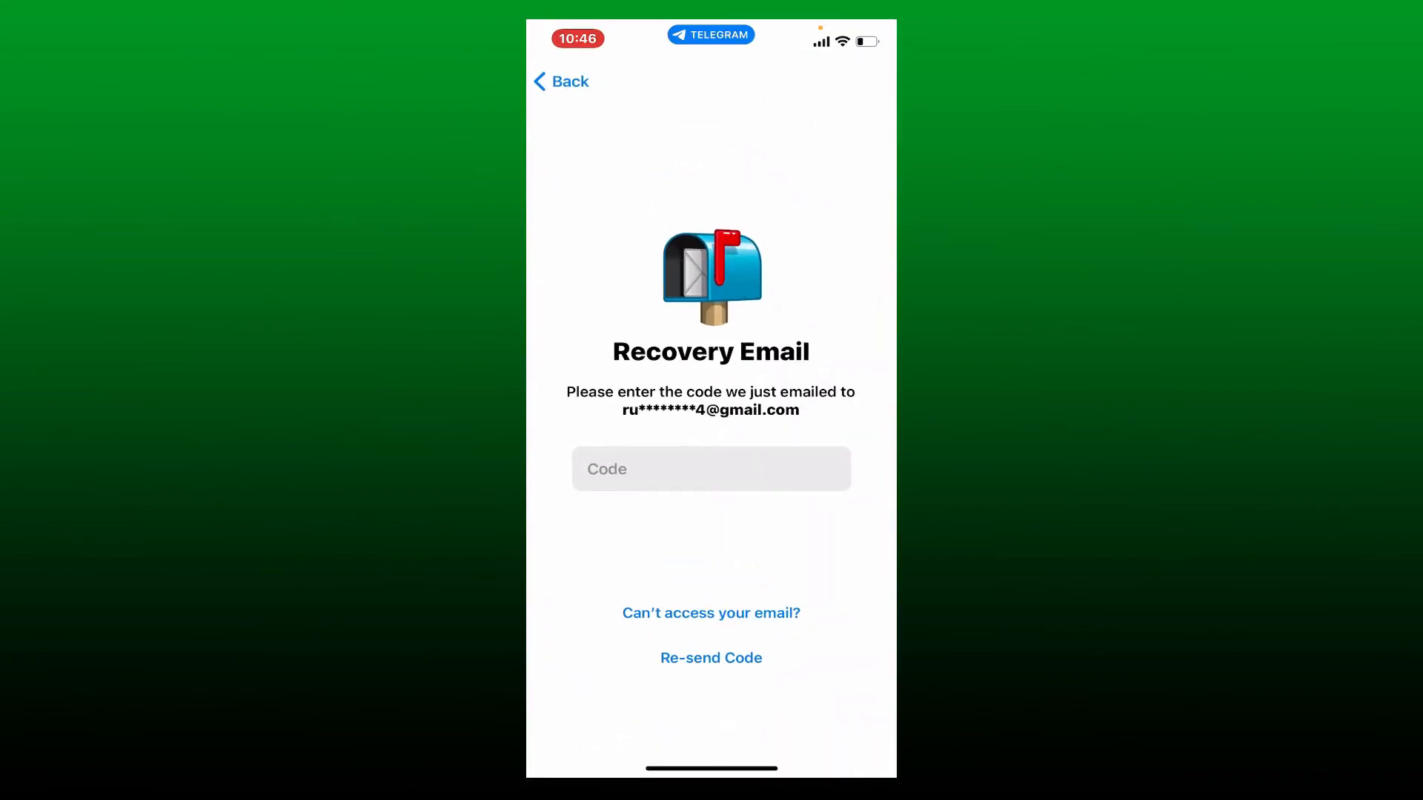
{"action": "left_click", "coordinate": [712, 469]}
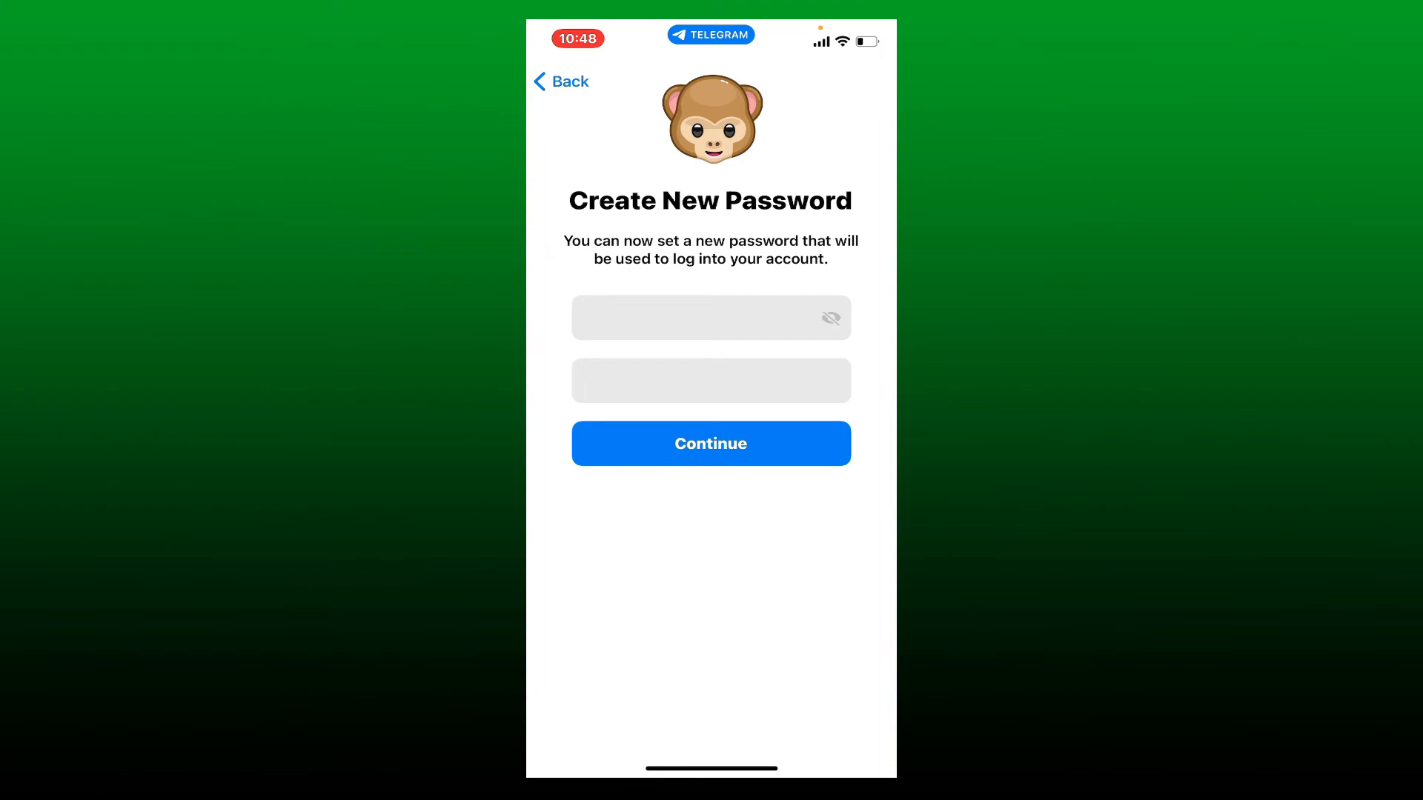
Set and confirm the new password, skipping the hint
{"action": "left_click", "coordinate": [711, 443]}
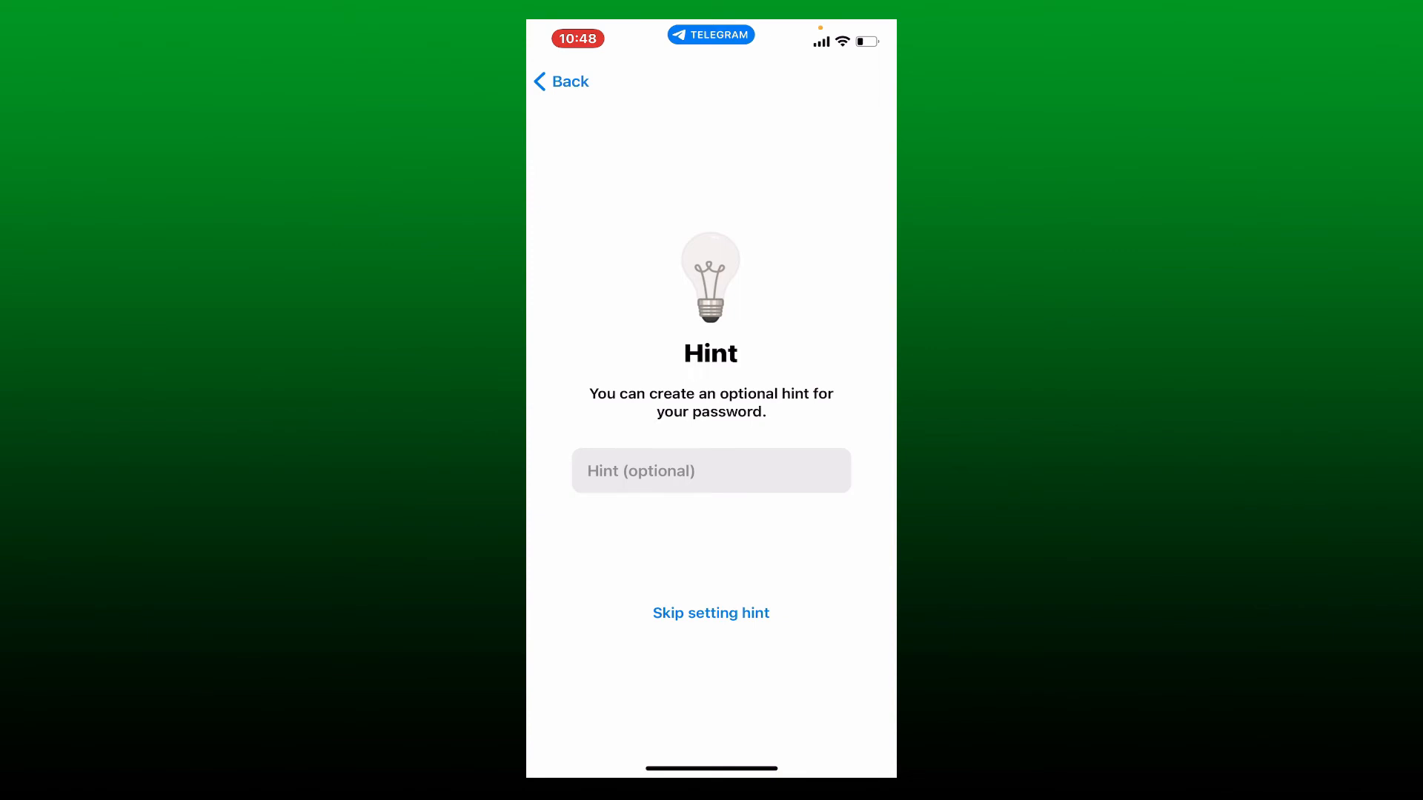
{"action": "left_click", "coordinate": [711, 614]}
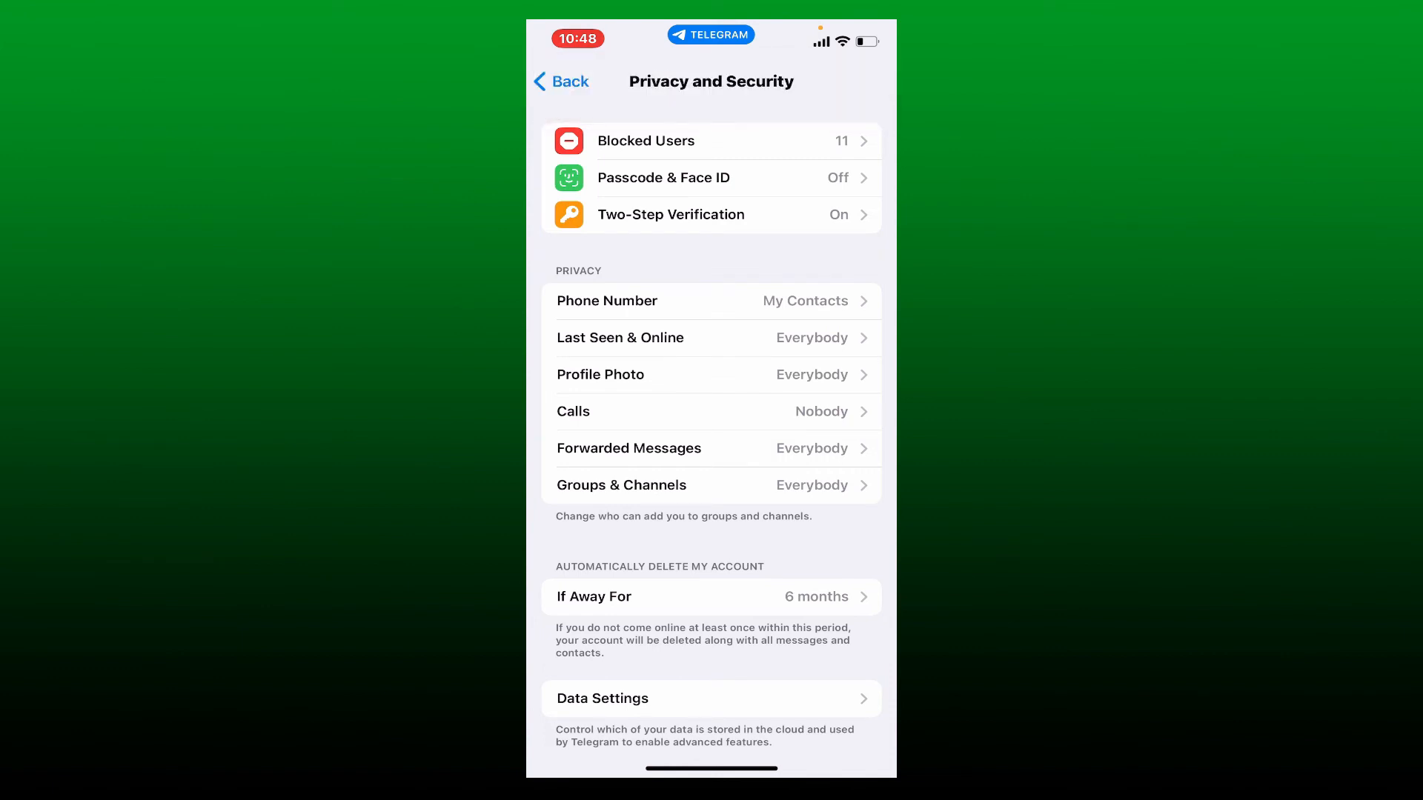
Leave Privacy and Security with Two-Step Verification on and return to the chats list
{"action": "left_click", "coordinate": [562, 81]}
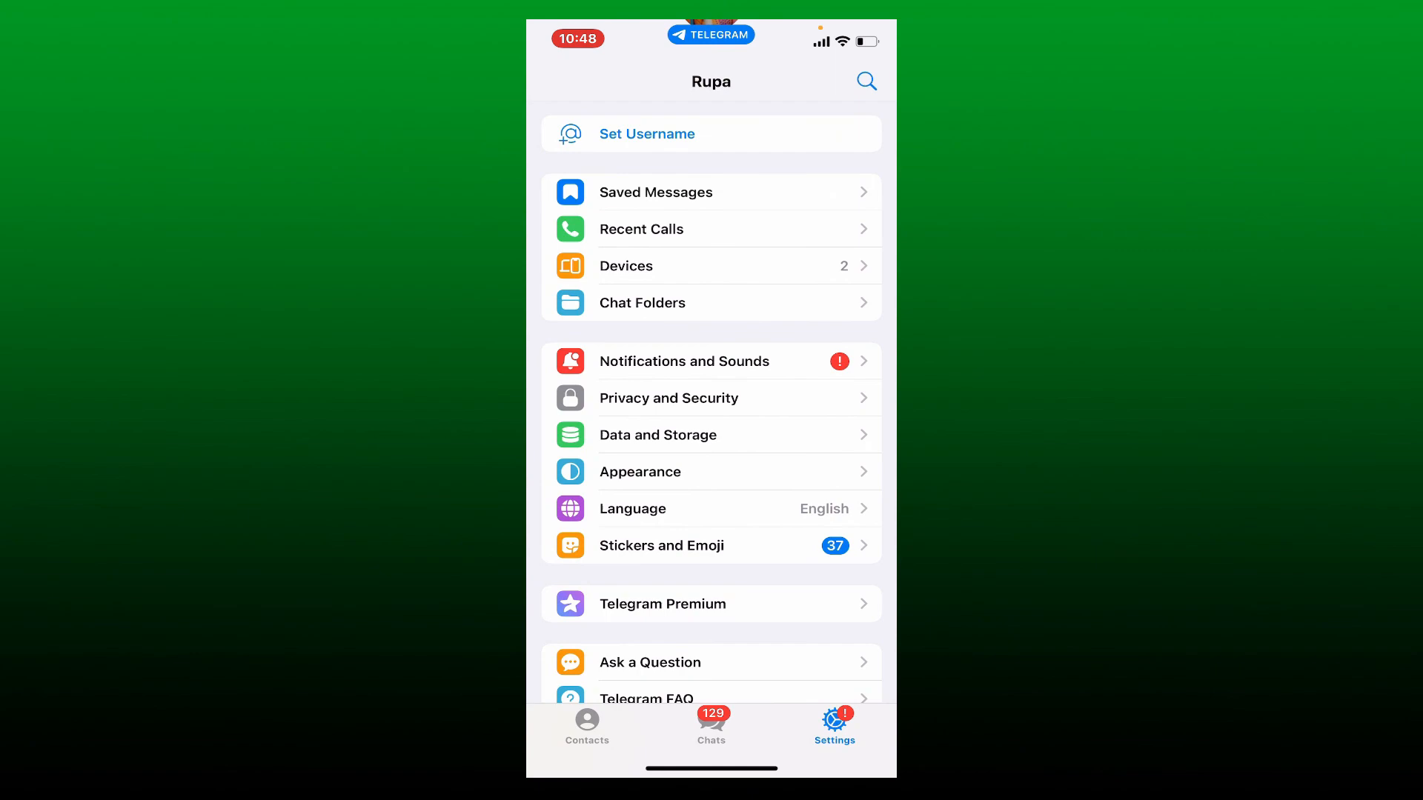
{"action": "left_click", "coordinate": [711, 726]}
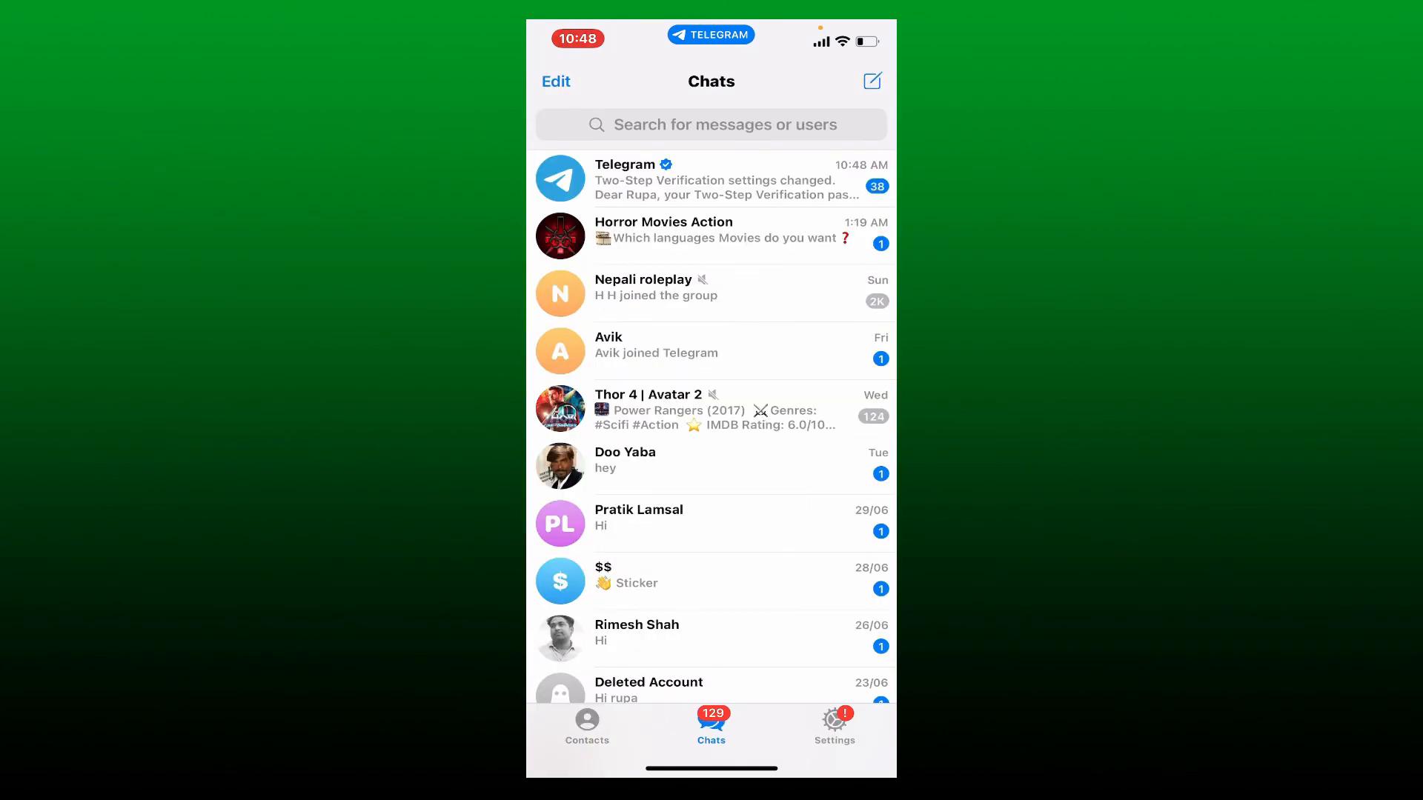